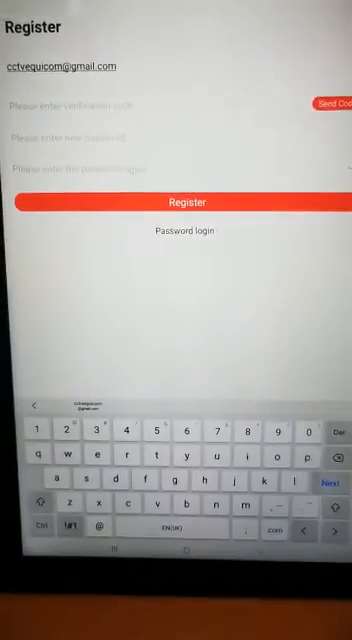
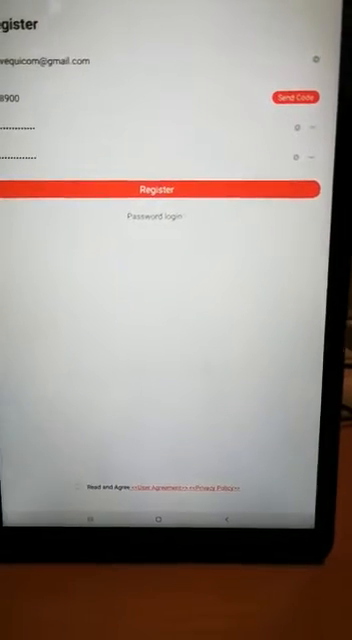
scroll(up, 3)
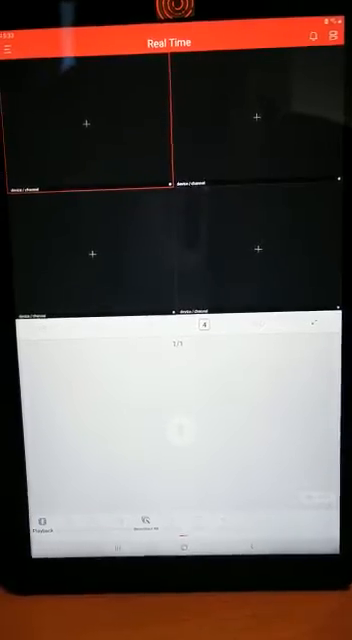
Go from the Real Time screen's side menu to Device Manage.
click(14, 46)
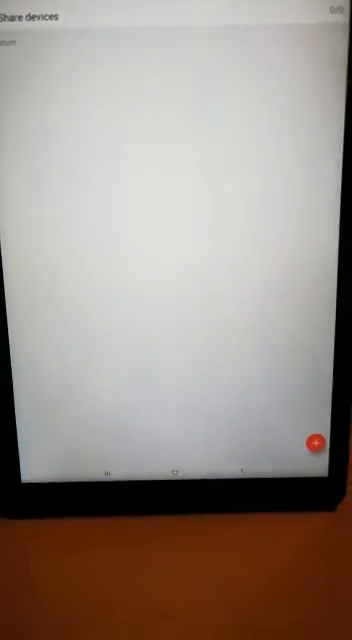
Begin adding a new device by serial number via SN Add.
click(318, 446)
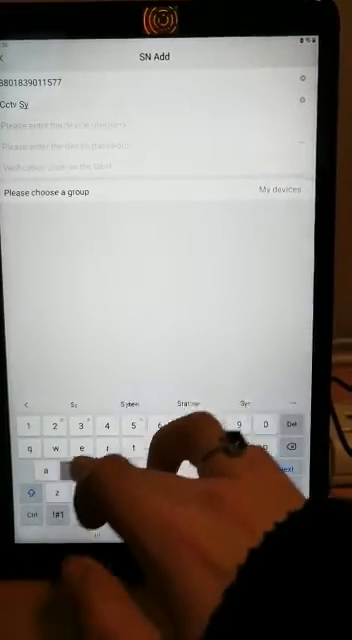
Complete the device name as 'Cctv System' in the SN Add form.
text(stem)
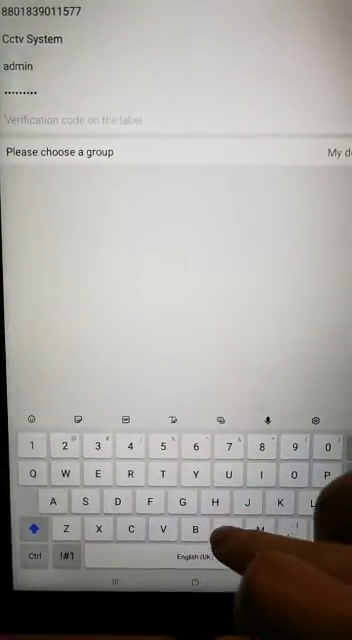
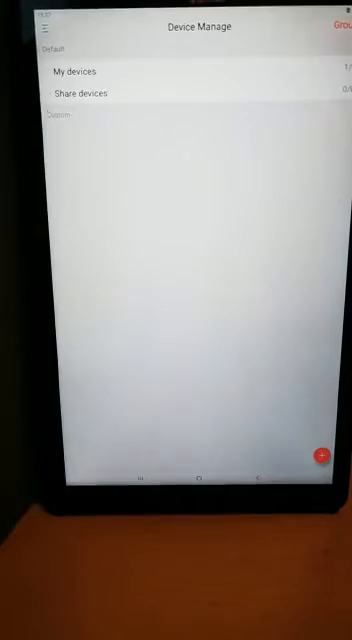
Expand the My devices group to show the Cctv System camera.
click(48, 27)
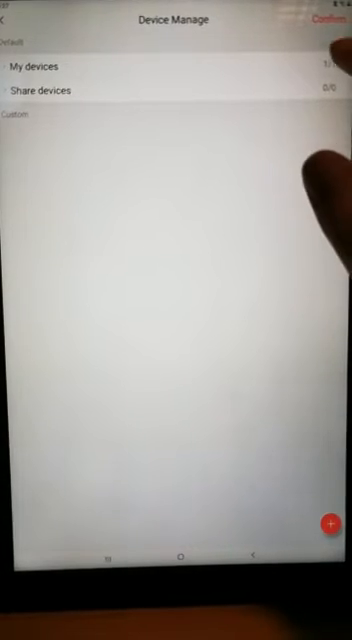
click(38, 66)
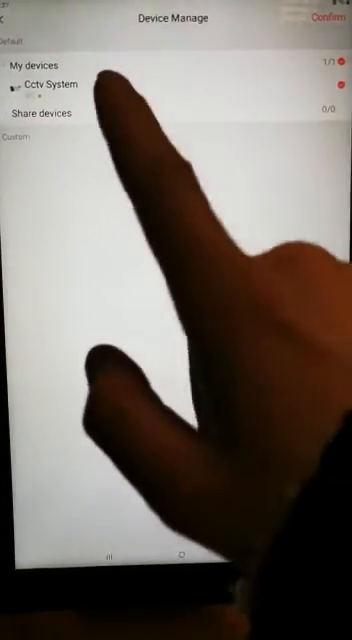